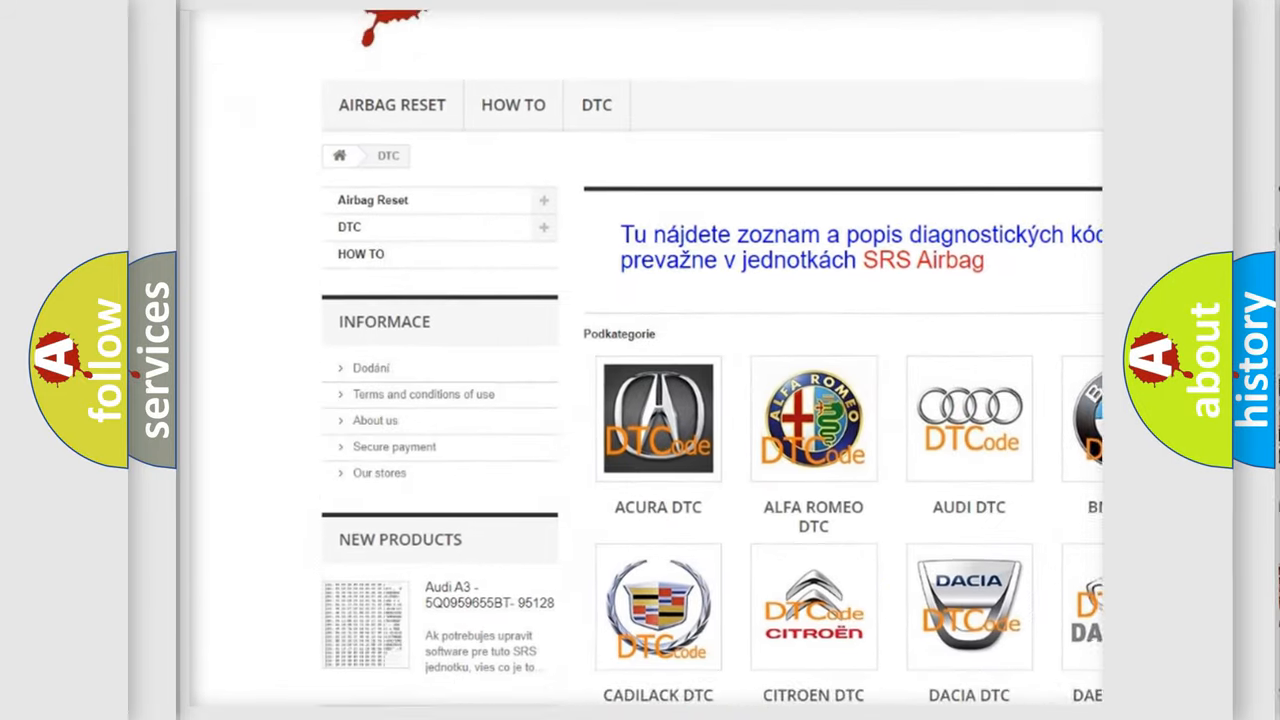
pyautogui.scroll(-3)
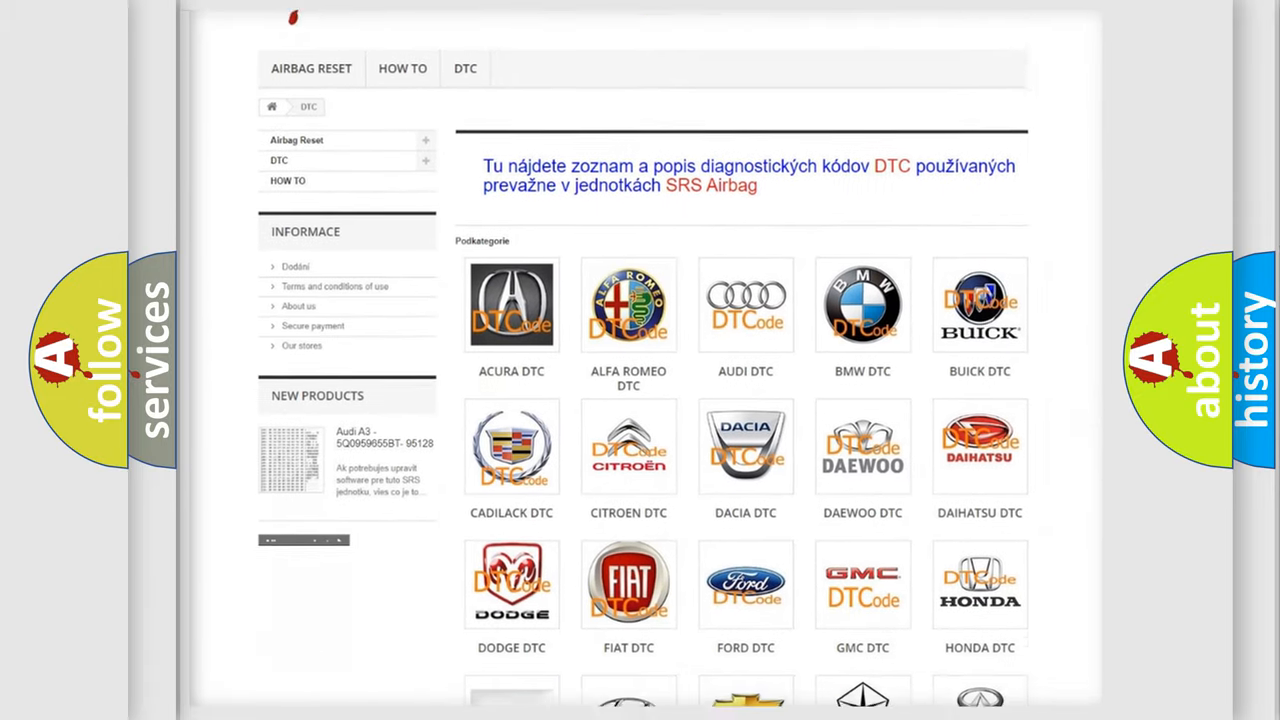
pyautogui.scroll(-3)
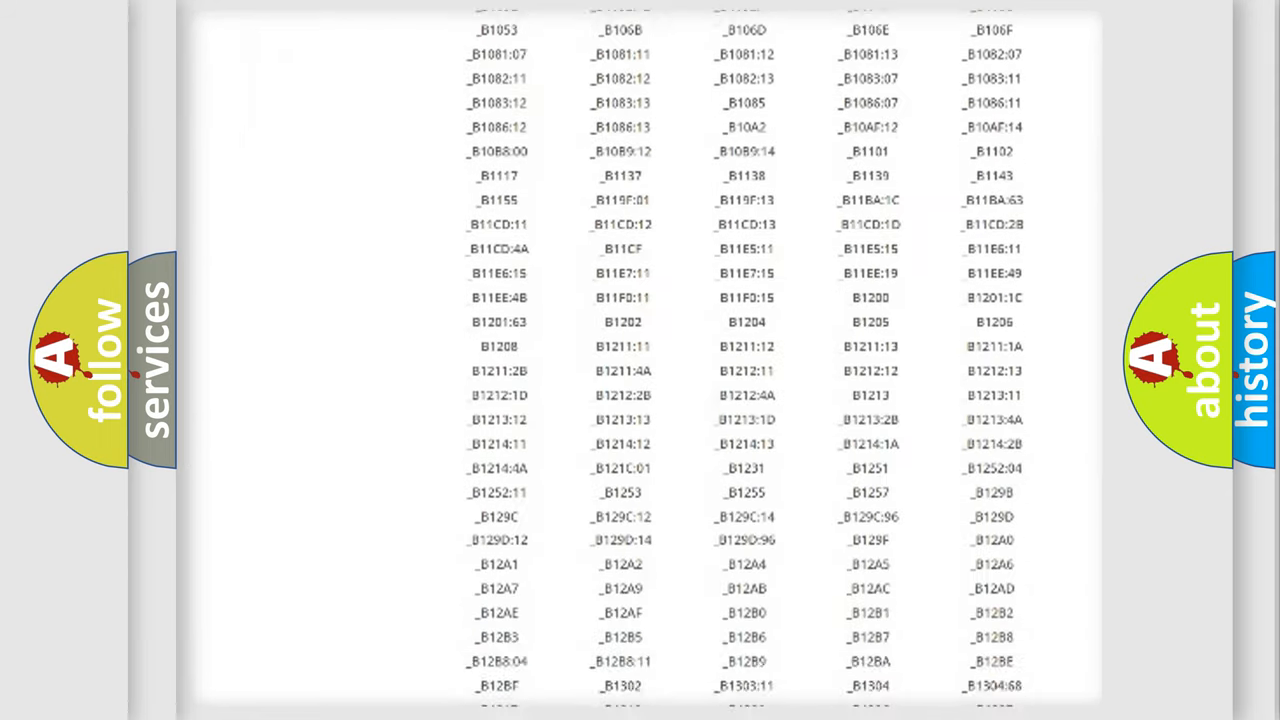
pyautogui.scroll(-3)
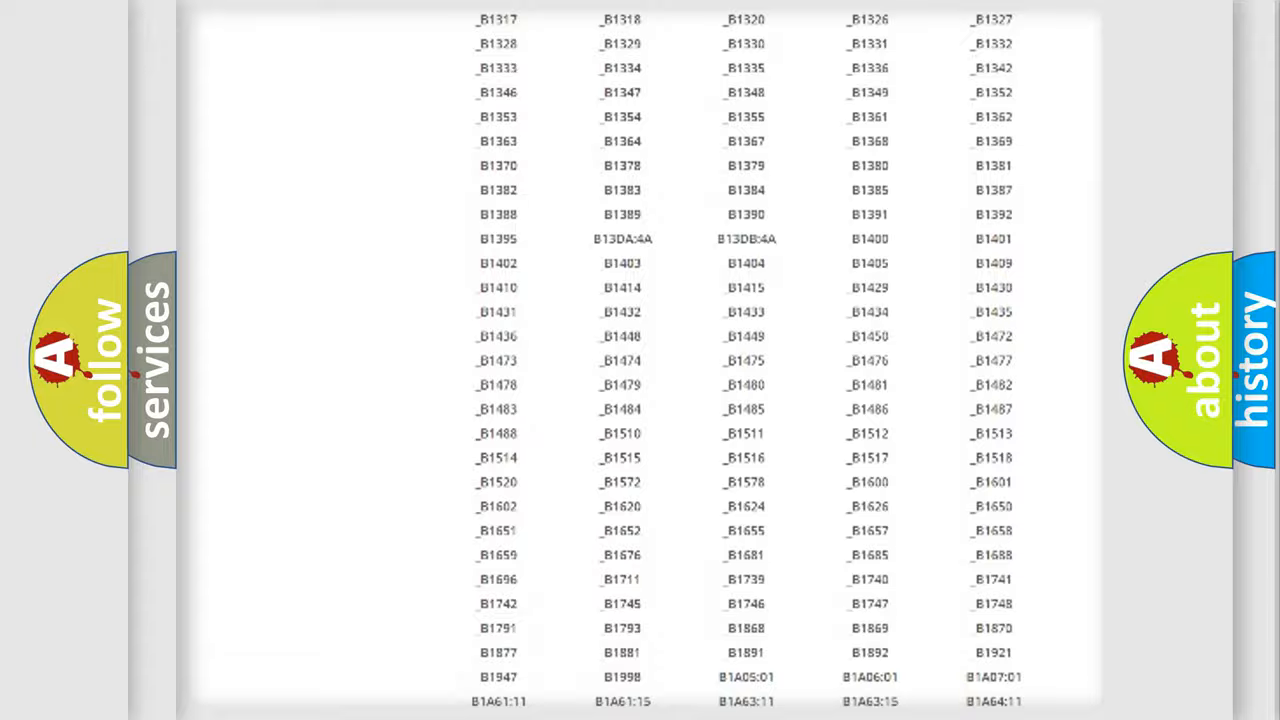